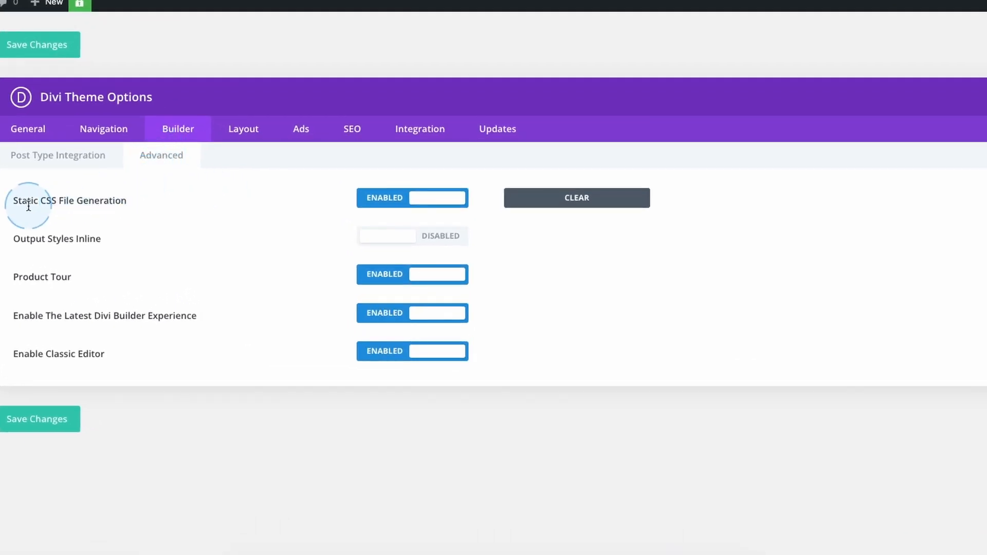
{"action": "mouse_move", "coordinate": [452, 202]}
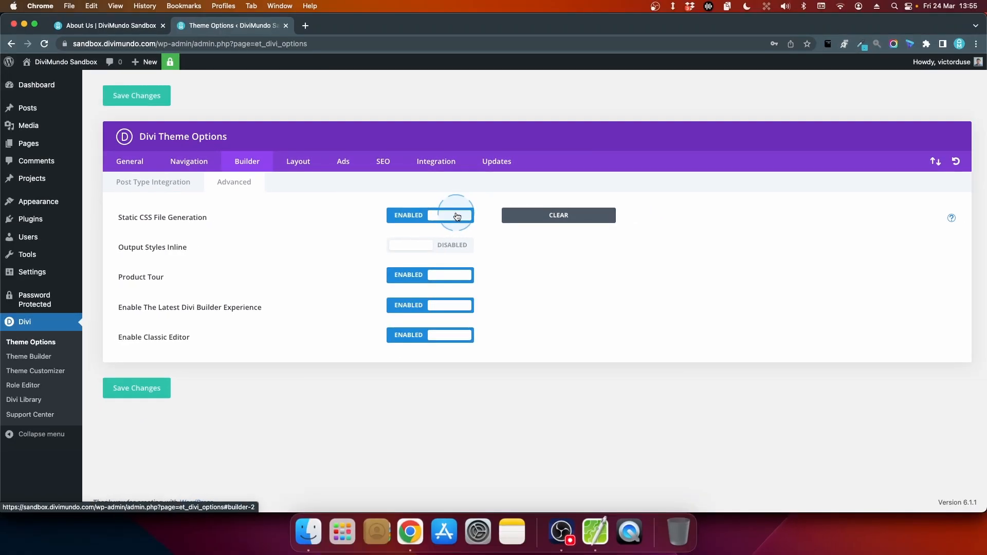
{"action": "mouse_move", "coordinate": [507, 217]}
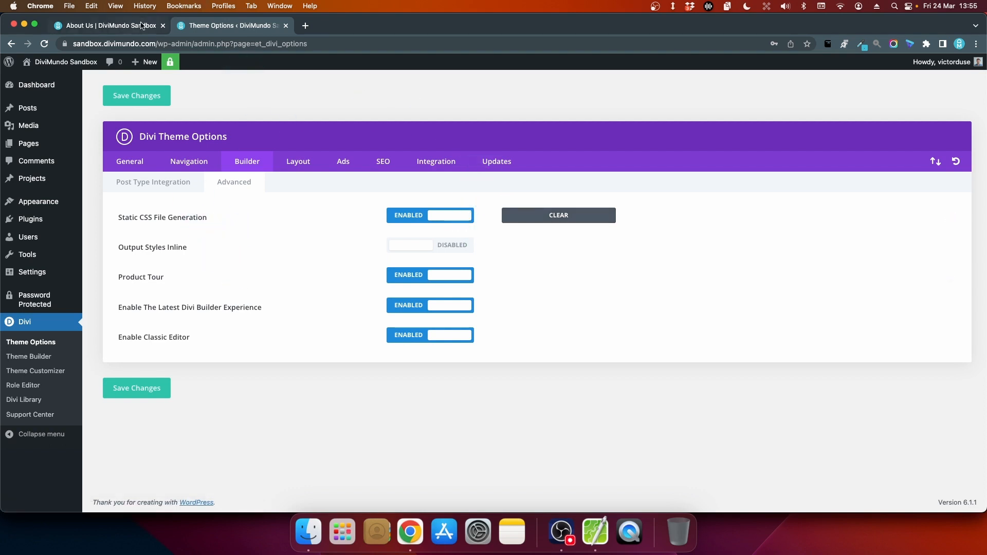
Launch the Visual Builder on the About Us page and expand its page-level options bar.
{"action": "left_click", "coordinate": [107, 25]}
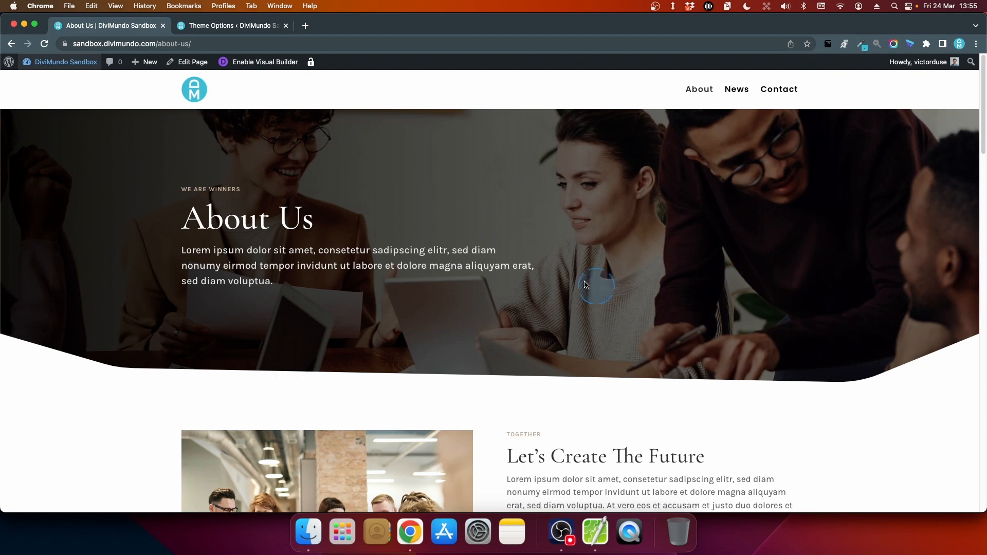
{"action": "left_click", "coordinate": [264, 62]}
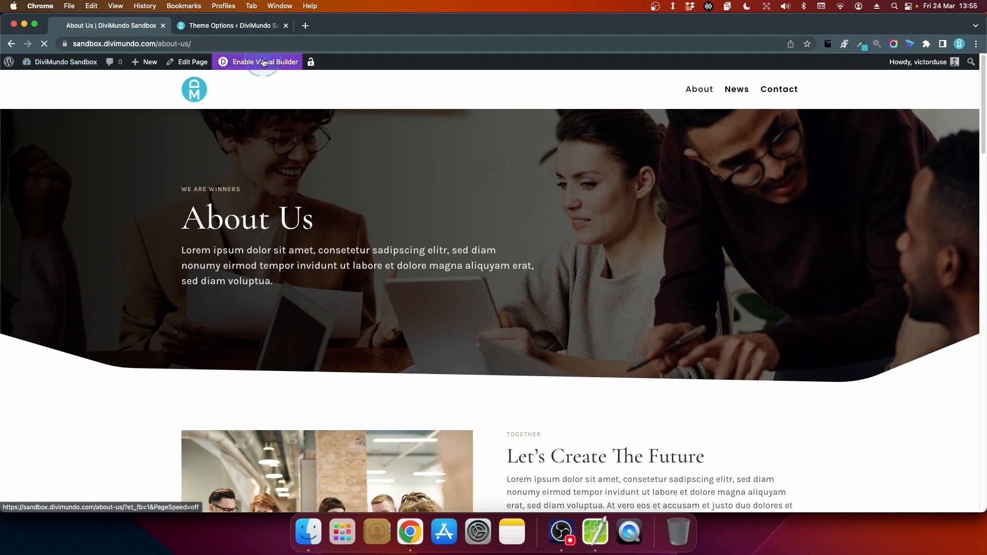
{"action": "left_click", "coordinate": [264, 61]}
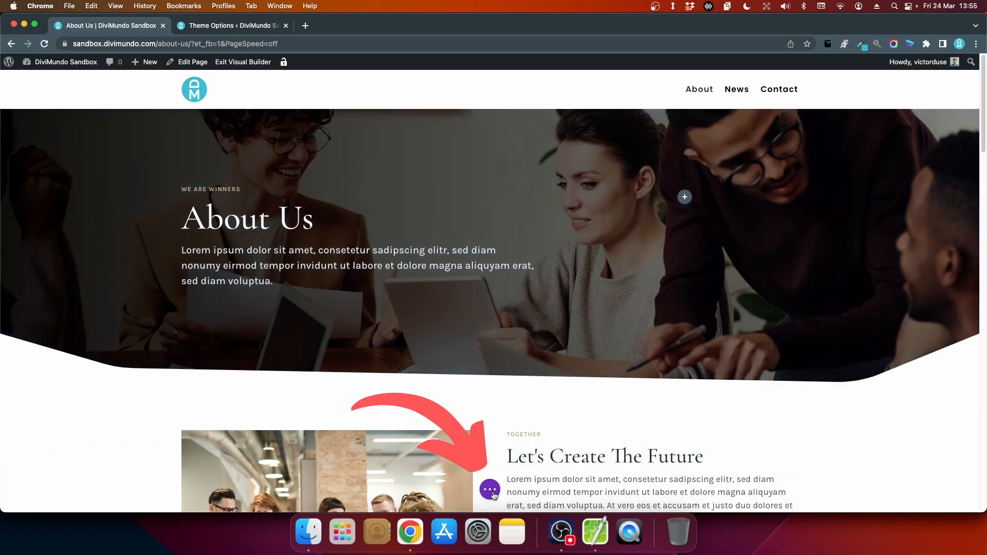
{"action": "left_click", "coordinate": [489, 490]}
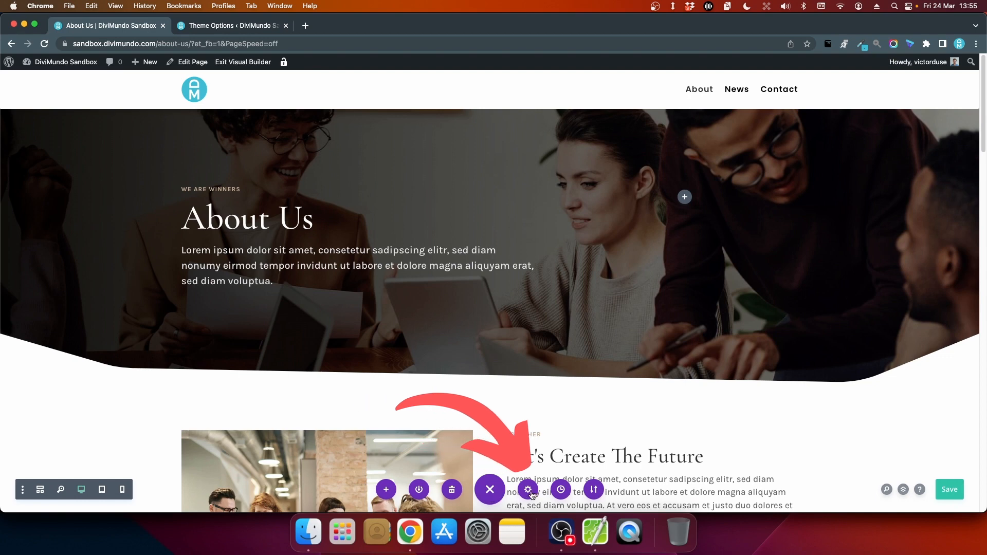
Browse Page Settings Content and Design, then reveal the Advanced groups with Performance.
{"action": "left_click", "coordinate": [528, 490]}
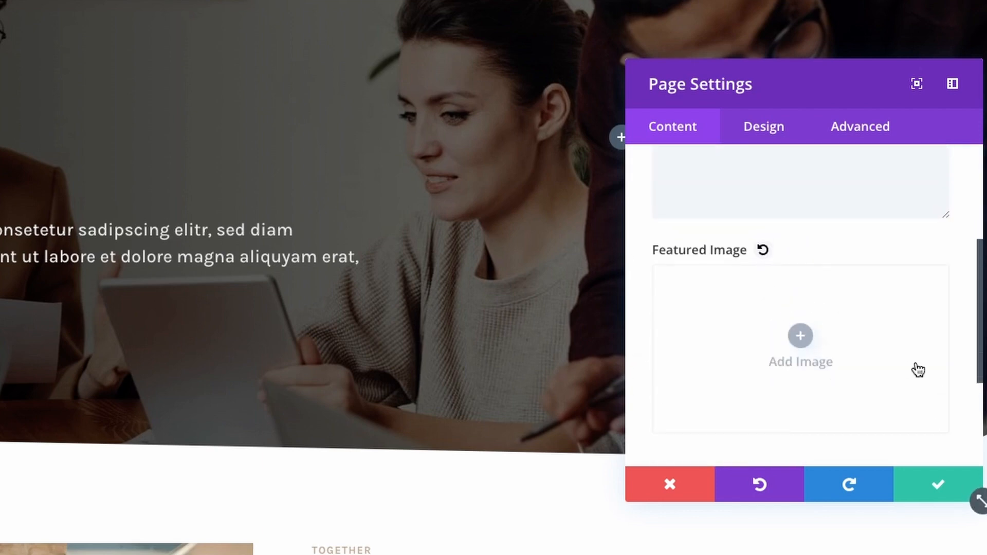
{"action": "scroll", "scroll_direction": "down", "scroll_amount": 3}
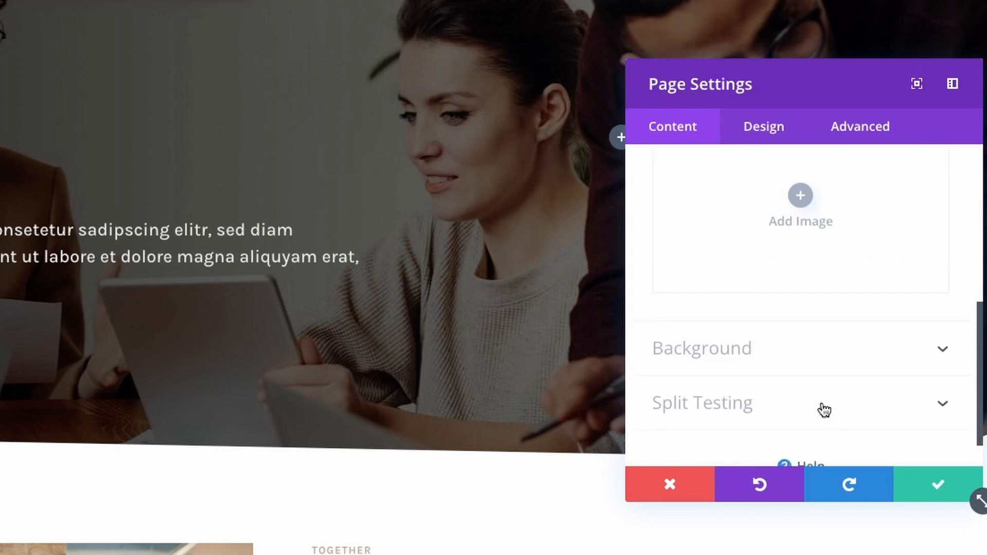
{"action": "left_click", "coordinate": [763, 127]}
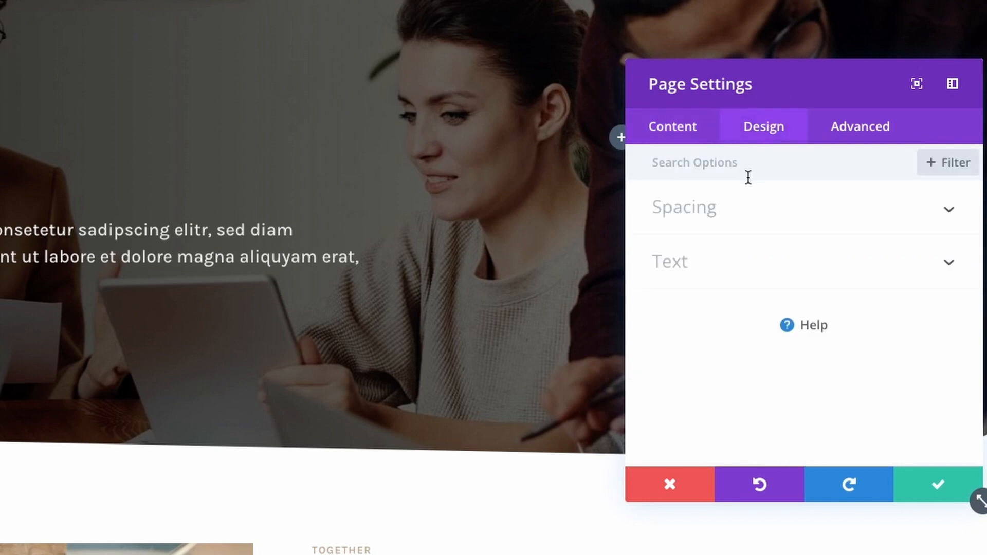
{"action": "mouse_move", "coordinate": [683, 277]}
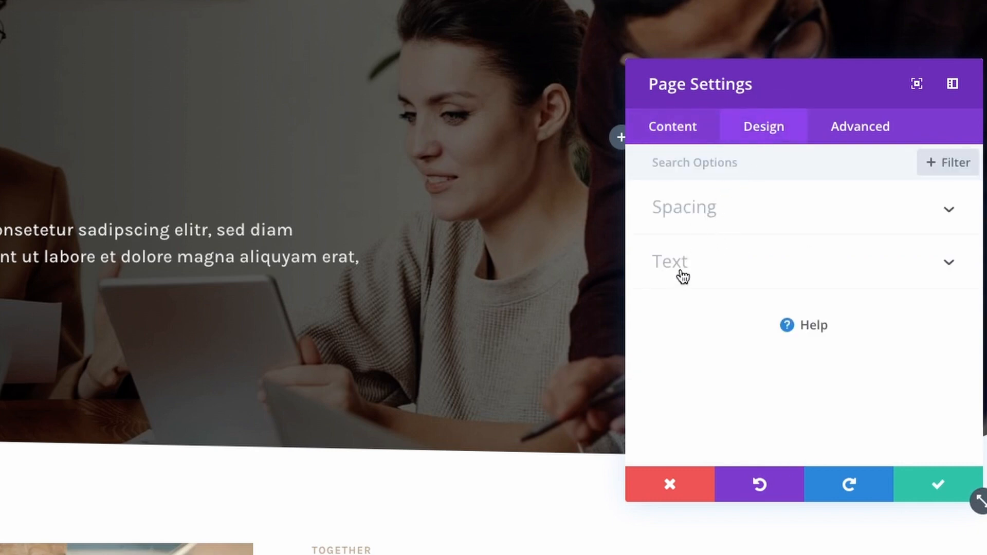
{"action": "left_click", "coordinate": [670, 262]}
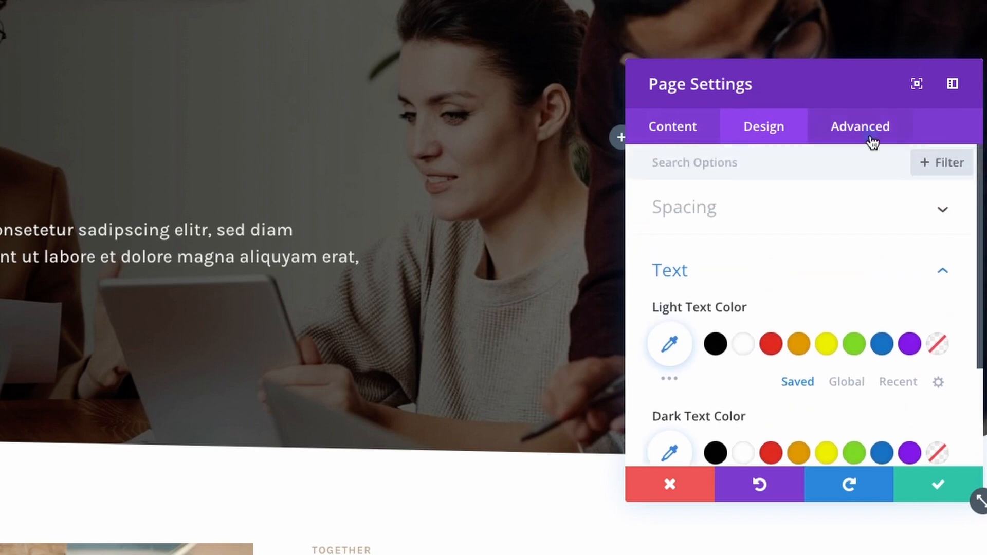
{"action": "left_click", "coordinate": [860, 125]}
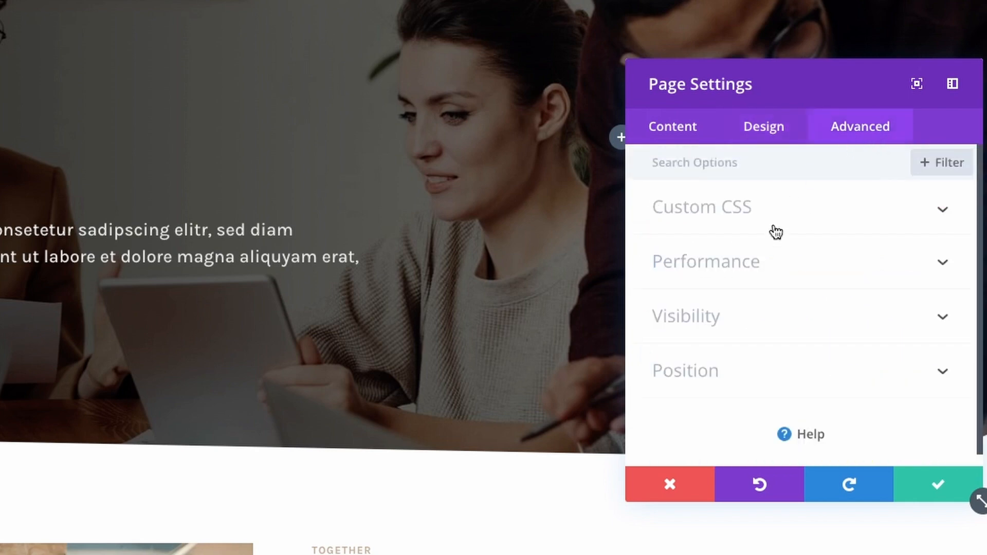
{"action": "left_click", "coordinate": [686, 316]}
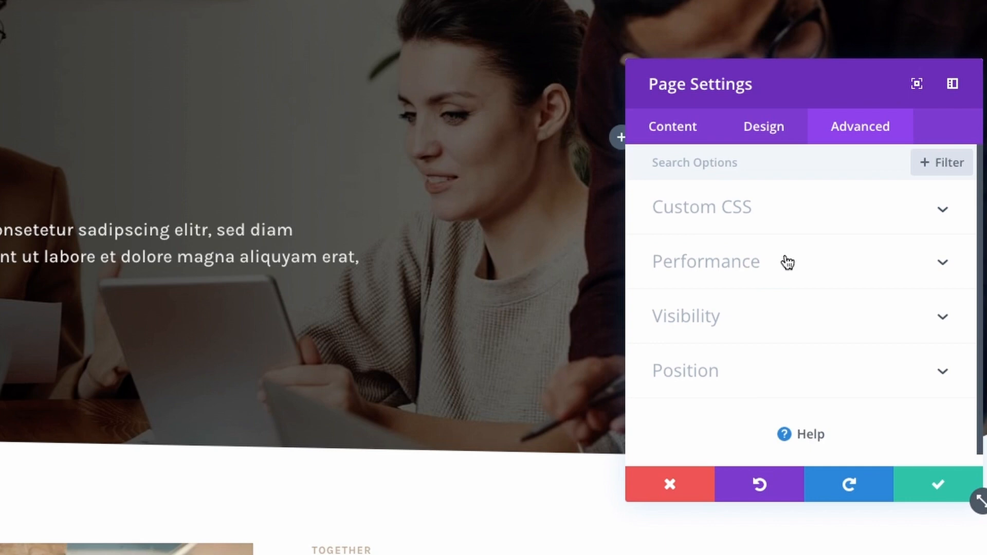
Switch Static CSS File Generation to OFF under Performance and confirm the page settings.
{"action": "left_click", "coordinate": [705, 262]}
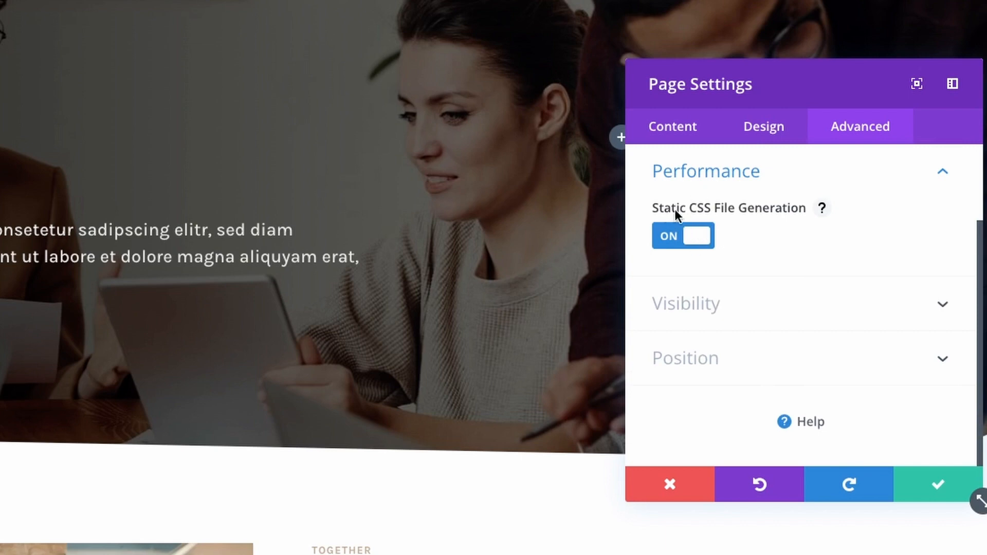
{"action": "mouse_move", "coordinate": [822, 208]}
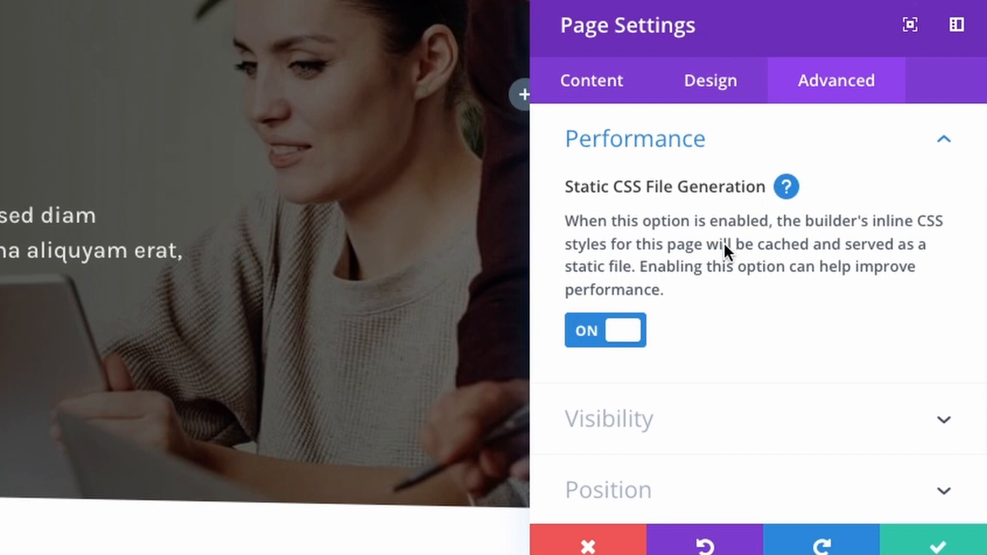
{"action": "mouse_move", "coordinate": [803, 266]}
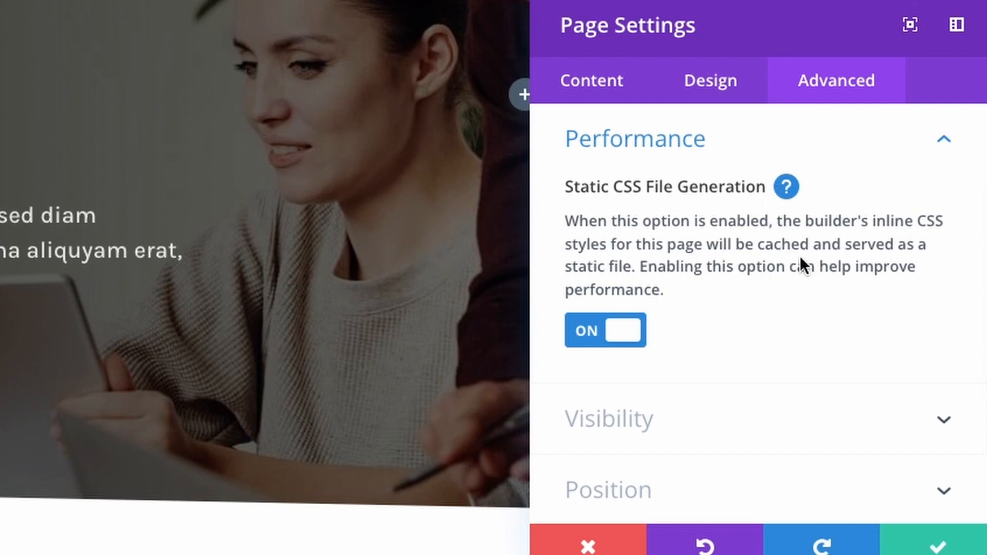
{"action": "mouse_move", "coordinate": [787, 315]}
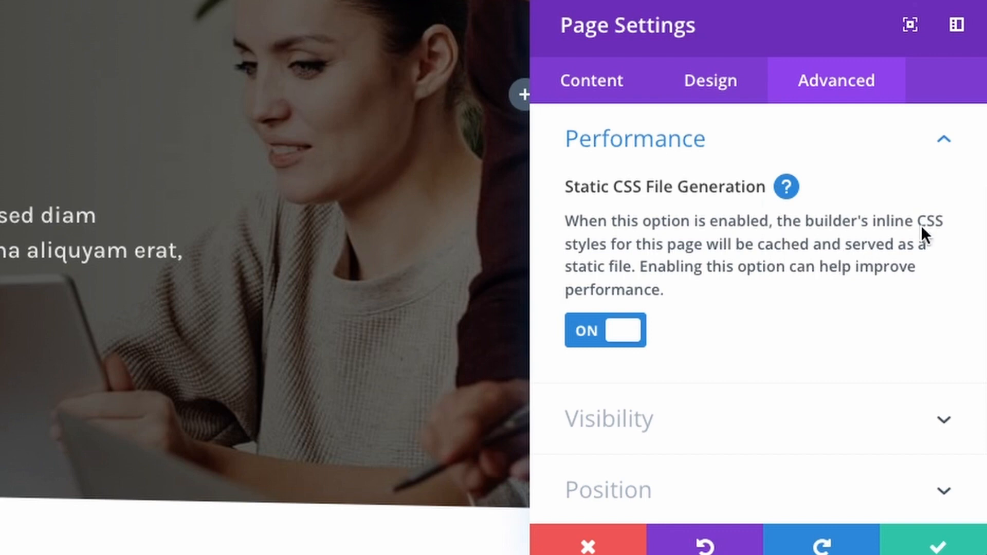
{"action": "mouse_move", "coordinate": [750, 253]}
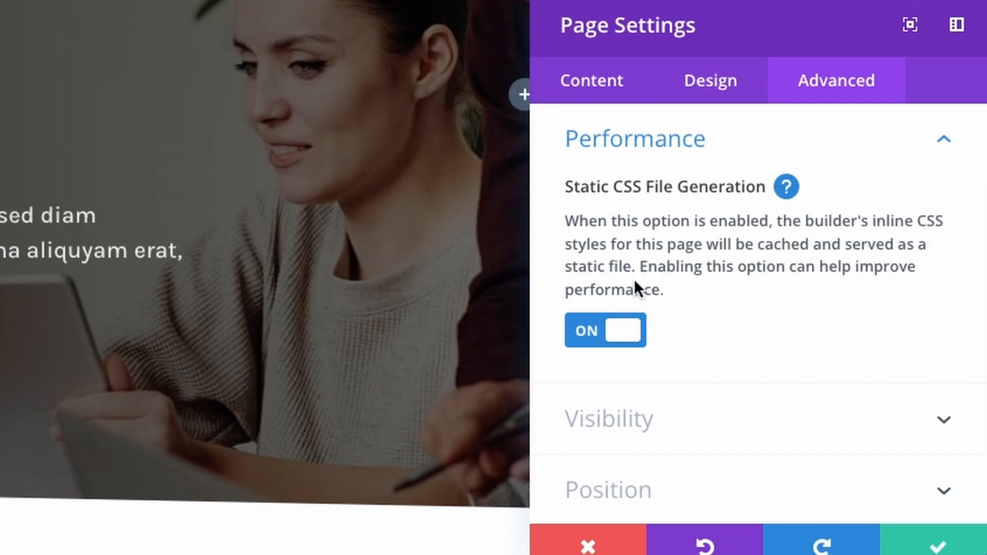
{"action": "mouse_move", "coordinate": [844, 284]}
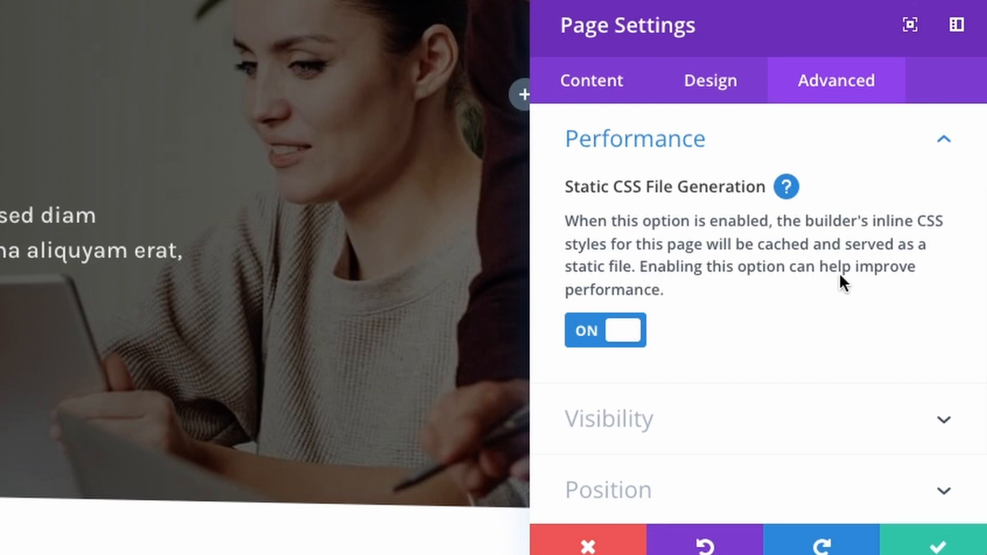
{"action": "mouse_move", "coordinate": [712, 246]}
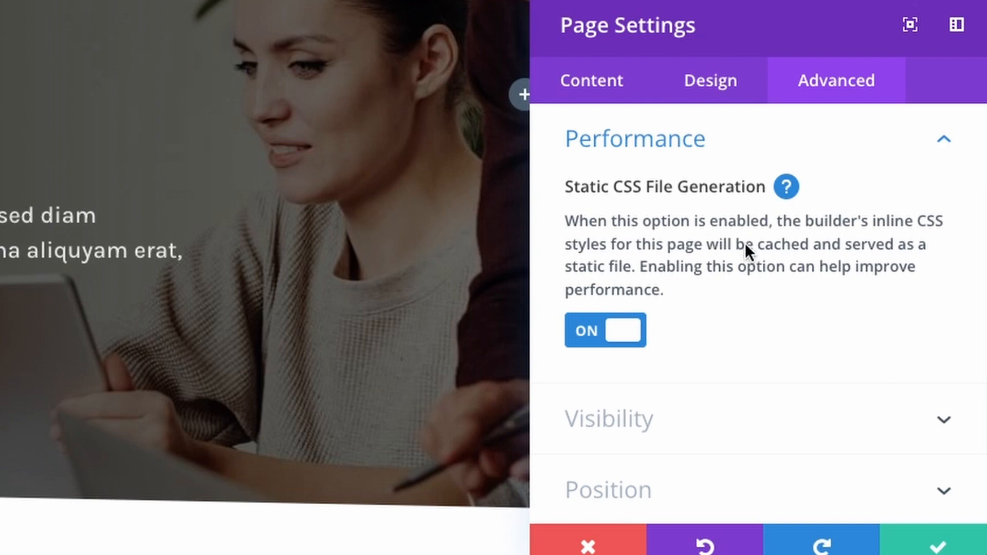
{"action": "mouse_move", "coordinate": [711, 314]}
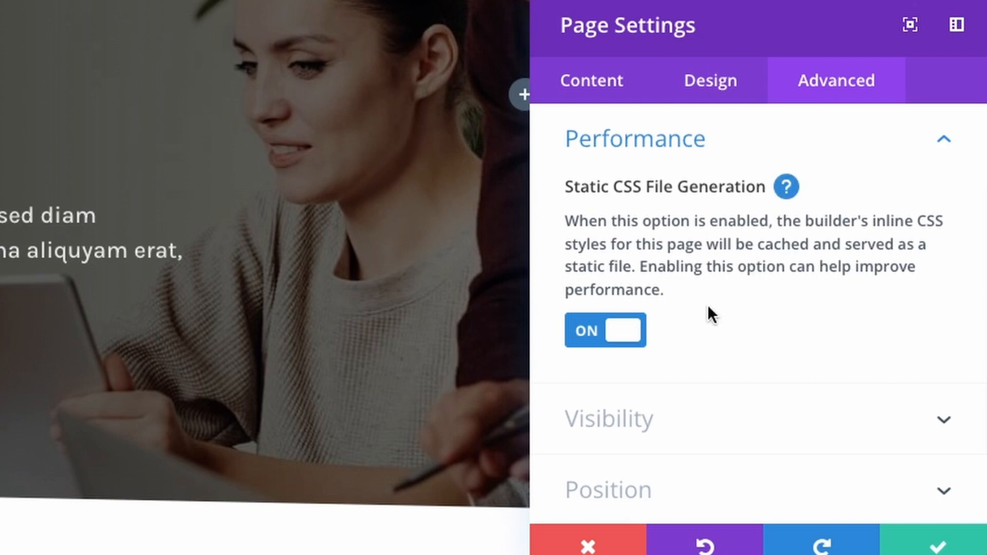
{"action": "left_click", "coordinate": [605, 330]}
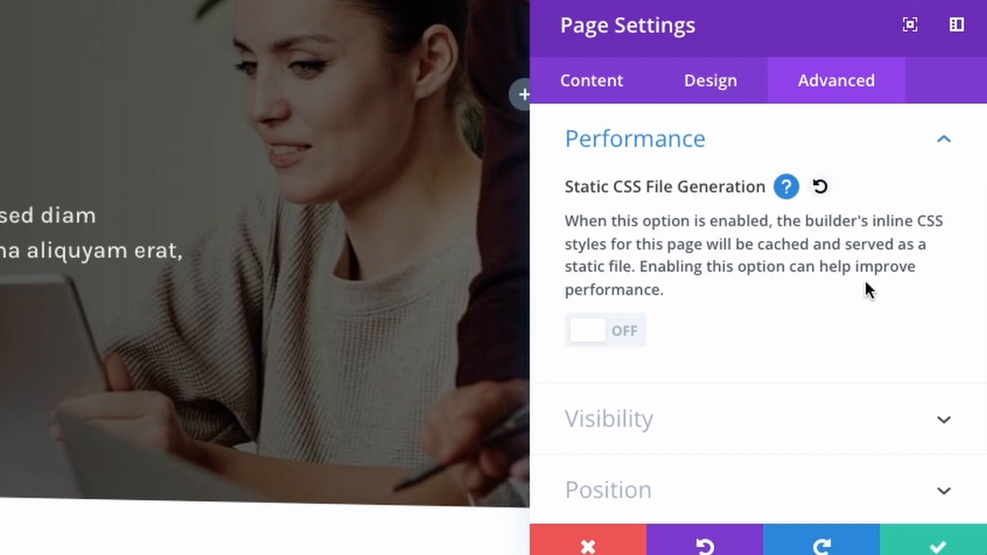
{"action": "left_click", "coordinate": [588, 546]}
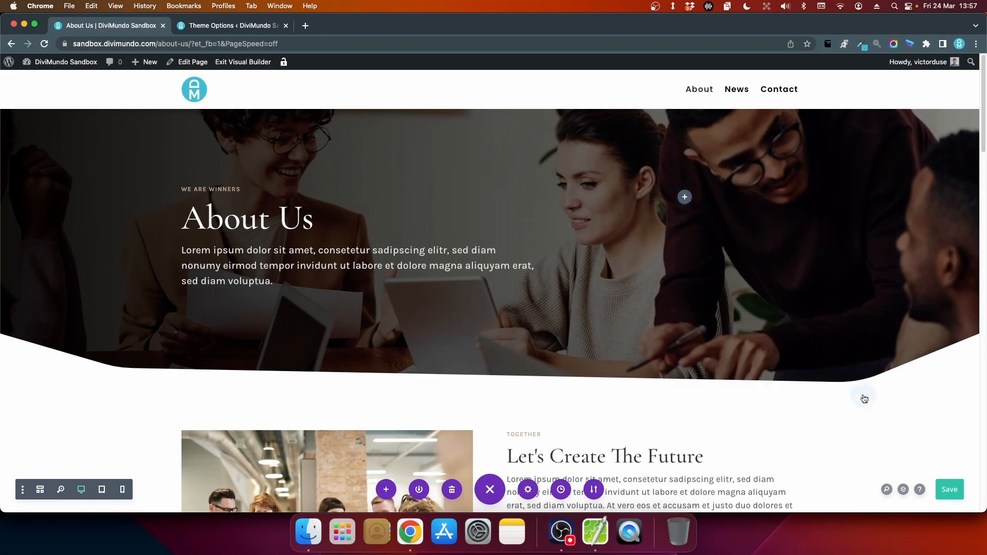
Save the About Us page with static CSS generation disabled.
{"action": "left_click", "coordinate": [950, 490]}
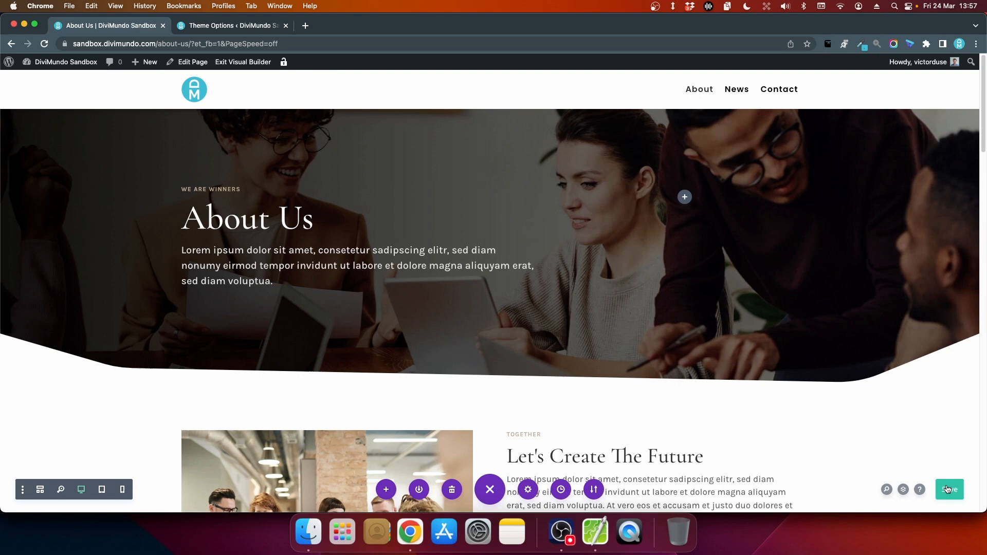
{"action": "mouse_move", "coordinate": [345, 218]}
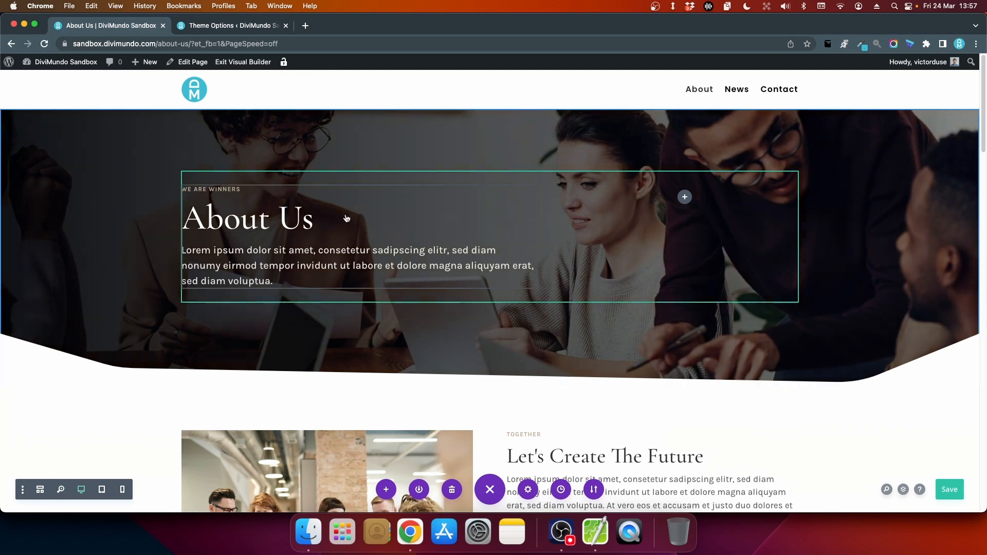
{"action": "left_click", "coordinate": [950, 490]}
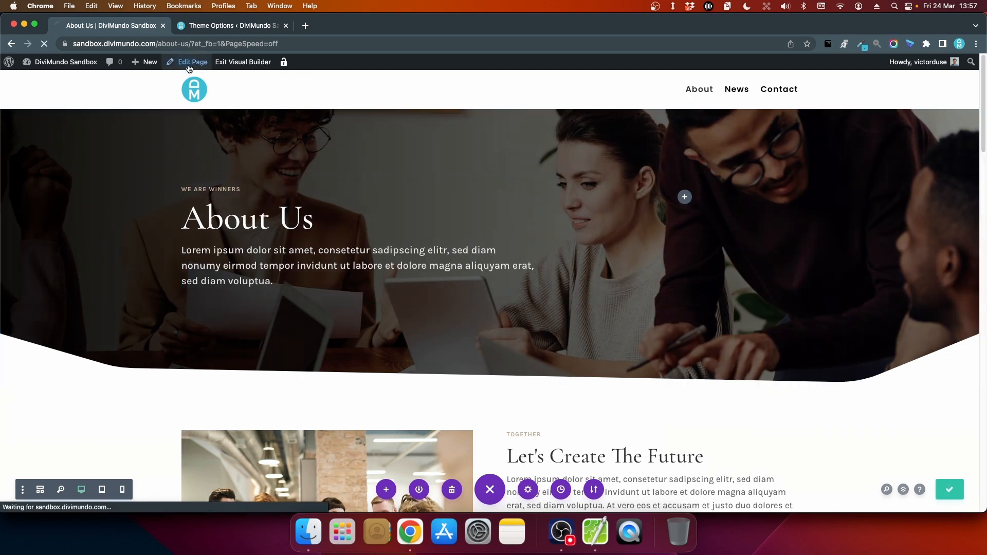
Verify in the backend editor's Page Settings that Static CSS File Generation shows OFF.
{"action": "left_click", "coordinate": [192, 62]}
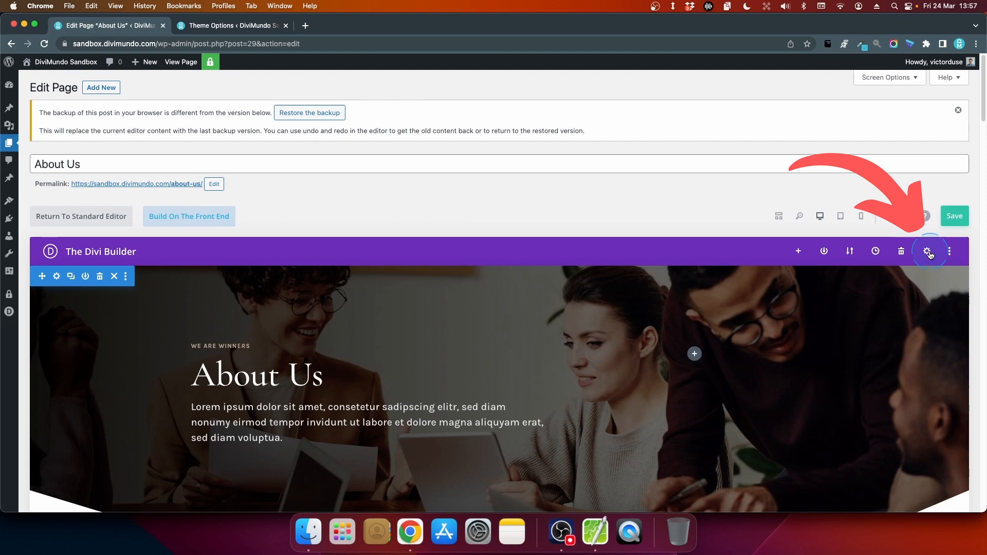
{"action": "mouse_move", "coordinate": [925, 251]}
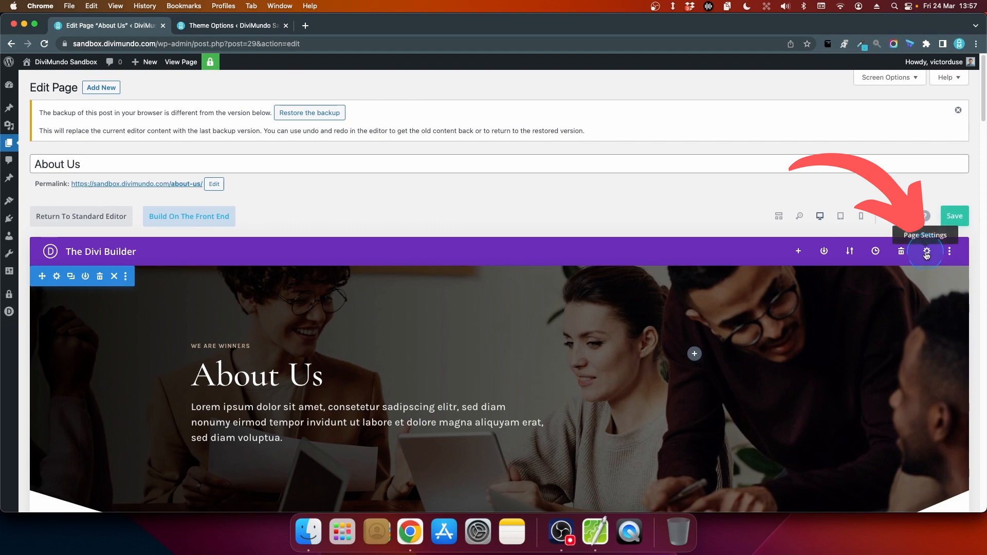
{"action": "left_click", "coordinate": [927, 251]}
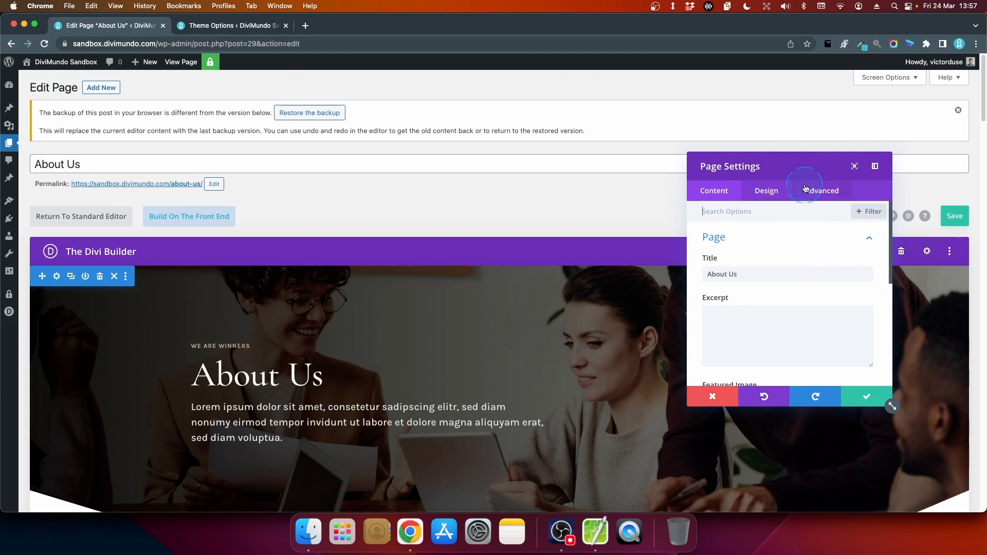
{"action": "left_click", "coordinate": [821, 192]}
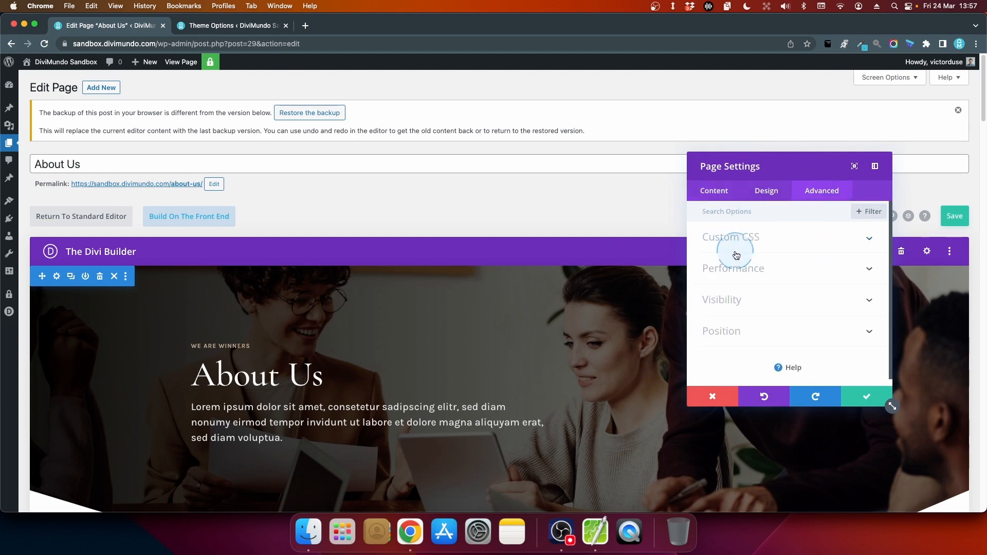
{"action": "left_click", "coordinate": [733, 268]}
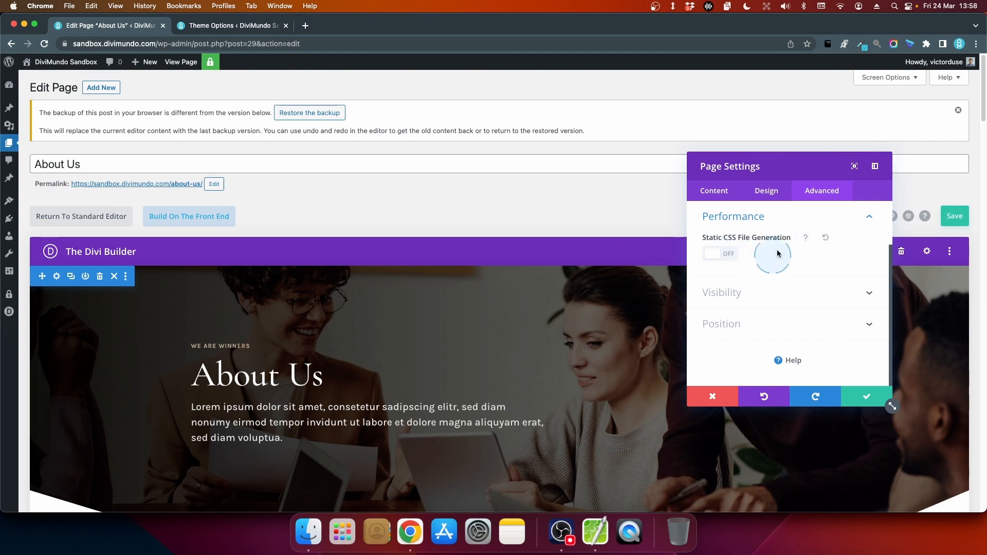
{"action": "mouse_move", "coordinate": [788, 273]}
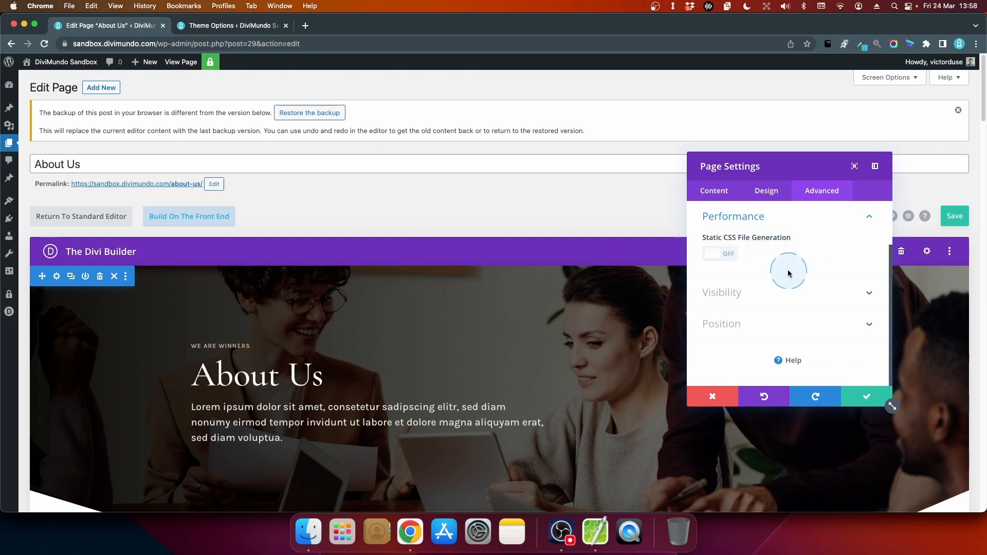